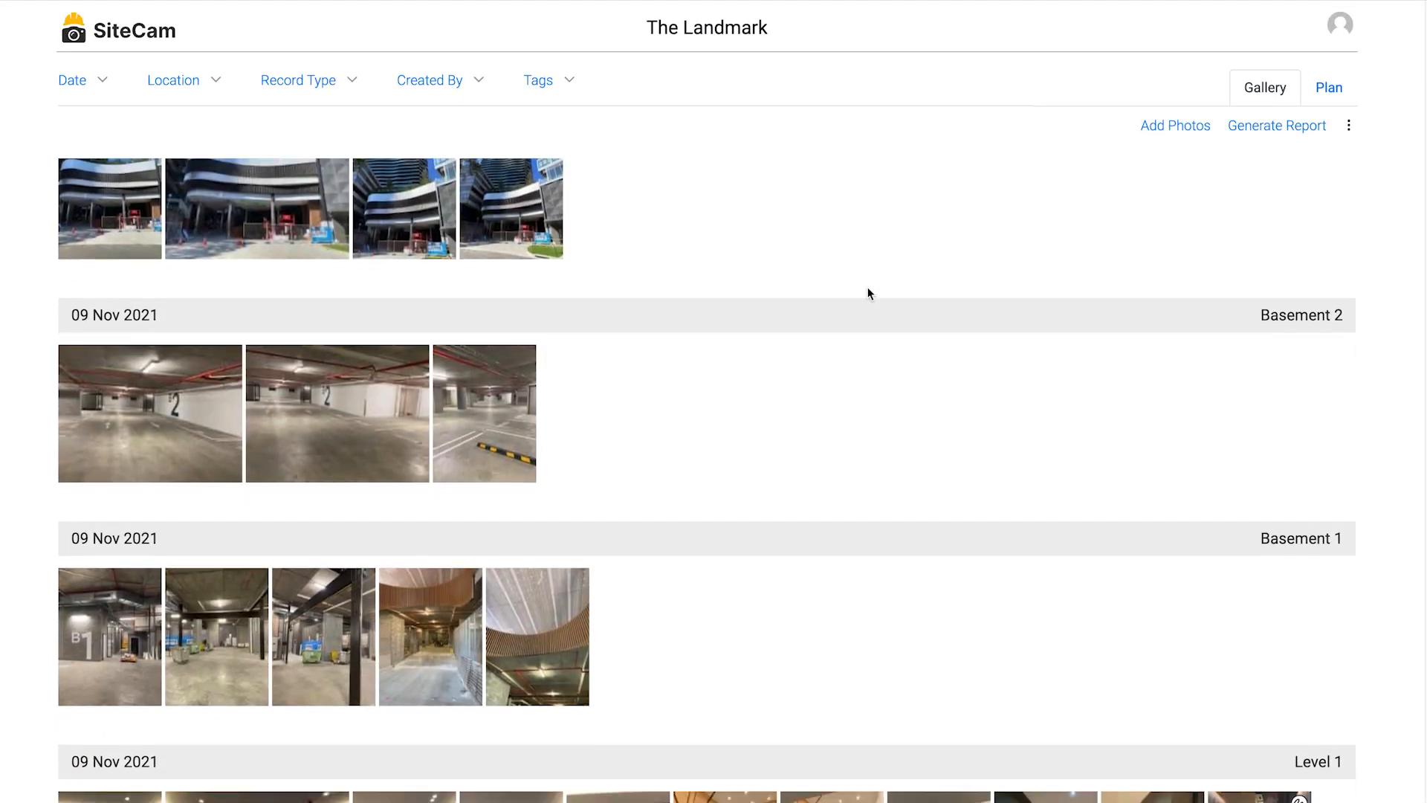
# Scroll The Landmark's gallery, view the Level 1 plan pins, and preview the Level 1 progress report.
pyautogui.scroll(3)
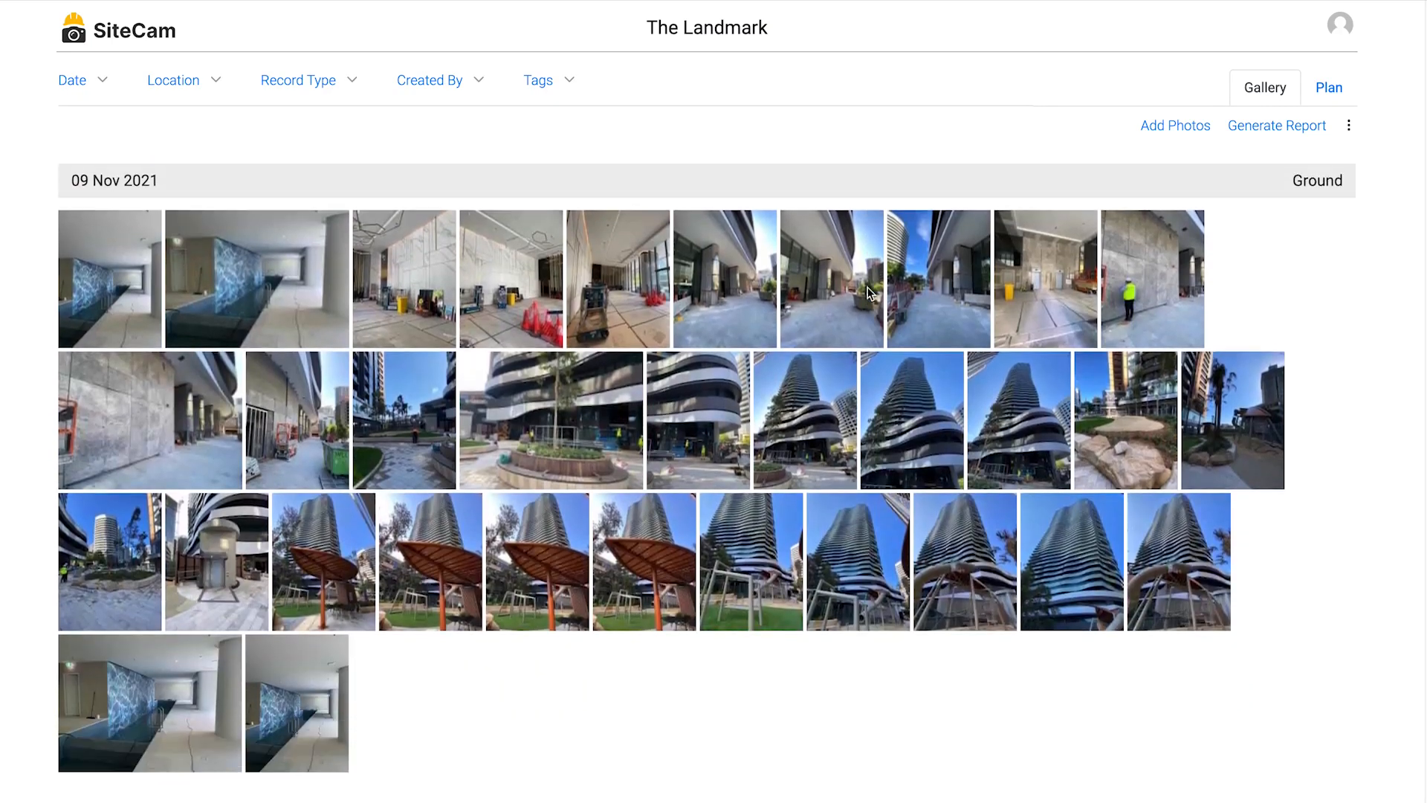
pyautogui.click(1272, 87)
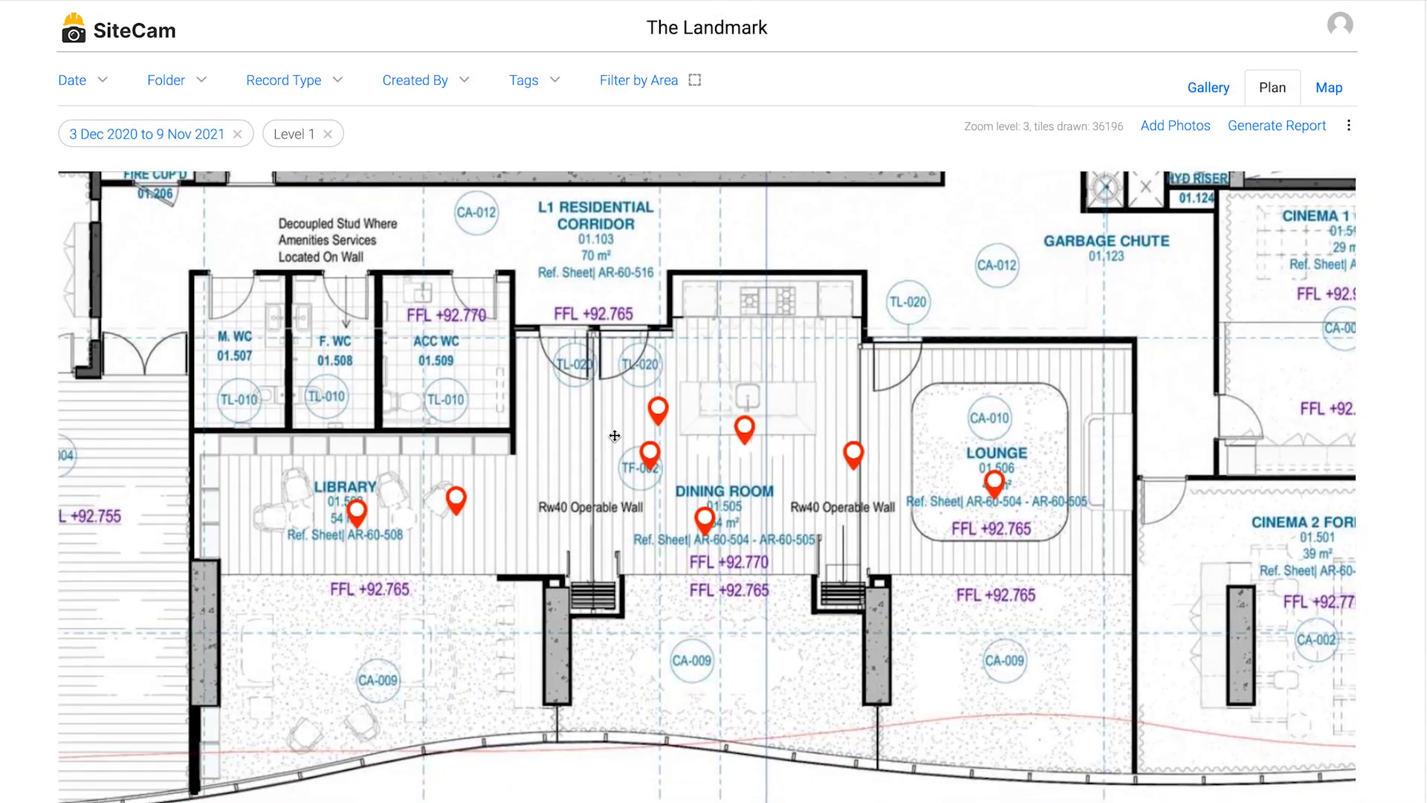
pyautogui.click(1276, 126)
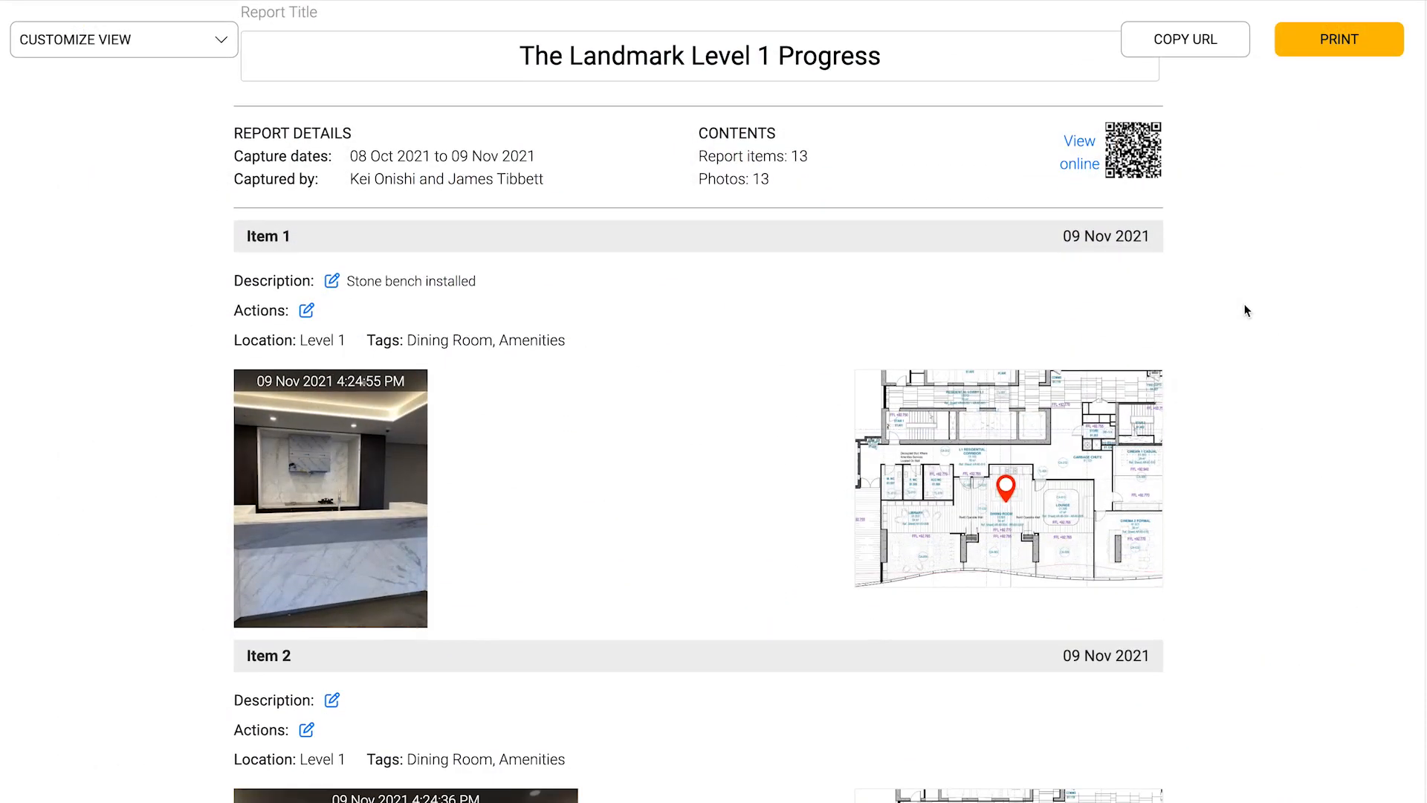
pyautogui.scroll(-3)
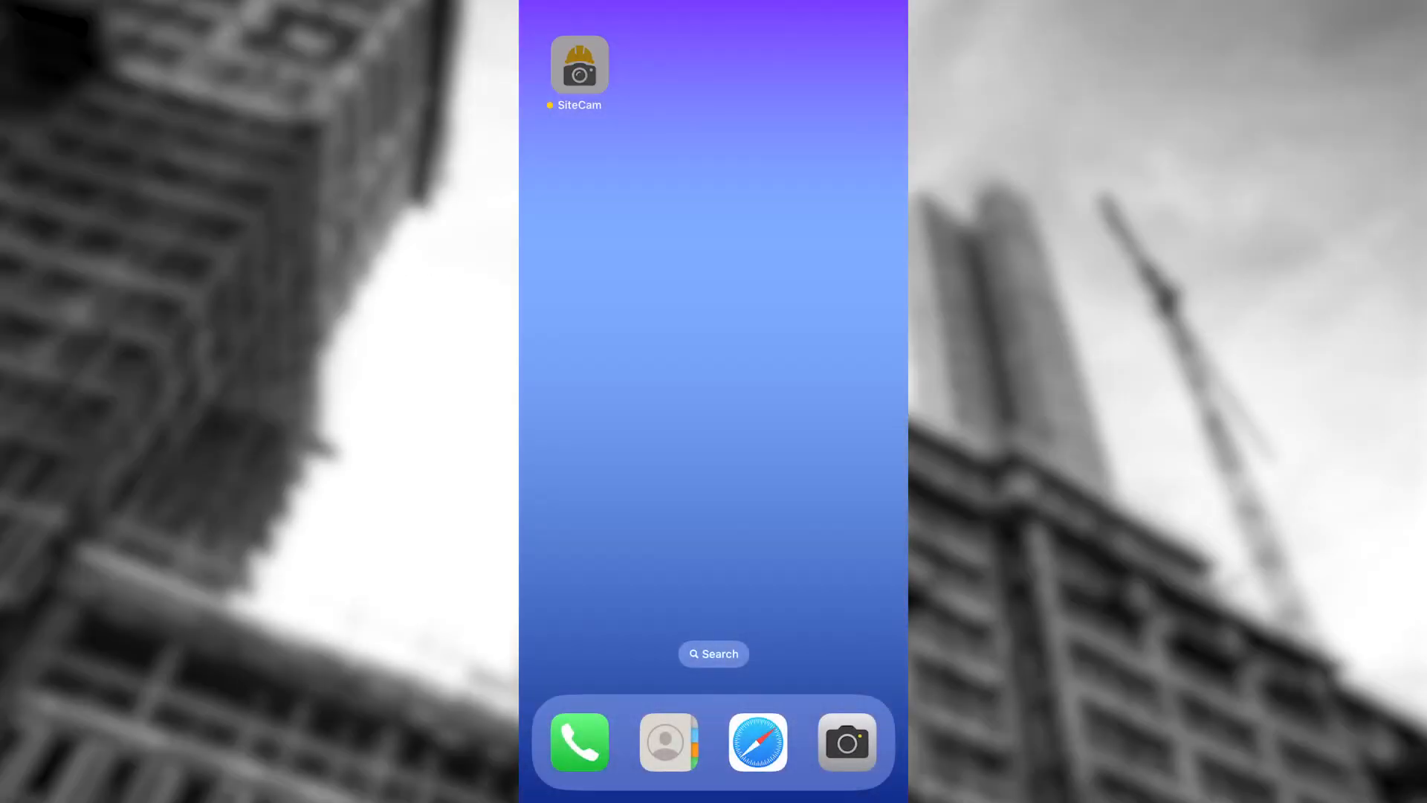
# Take a site photo filed under Level 5, tagged Defects and pinned to the plan.
pyautogui.click(579, 65)
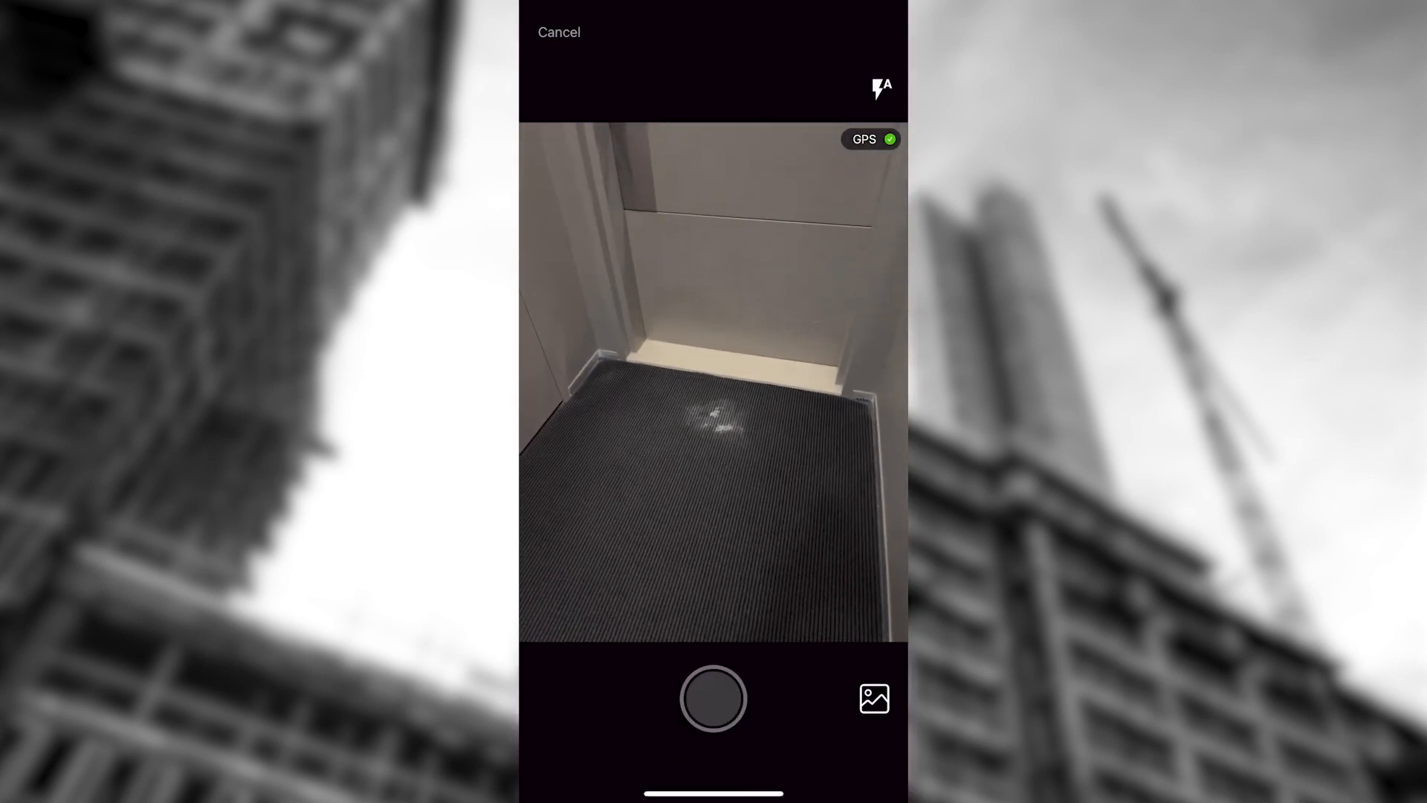
pyautogui.click(713, 698)
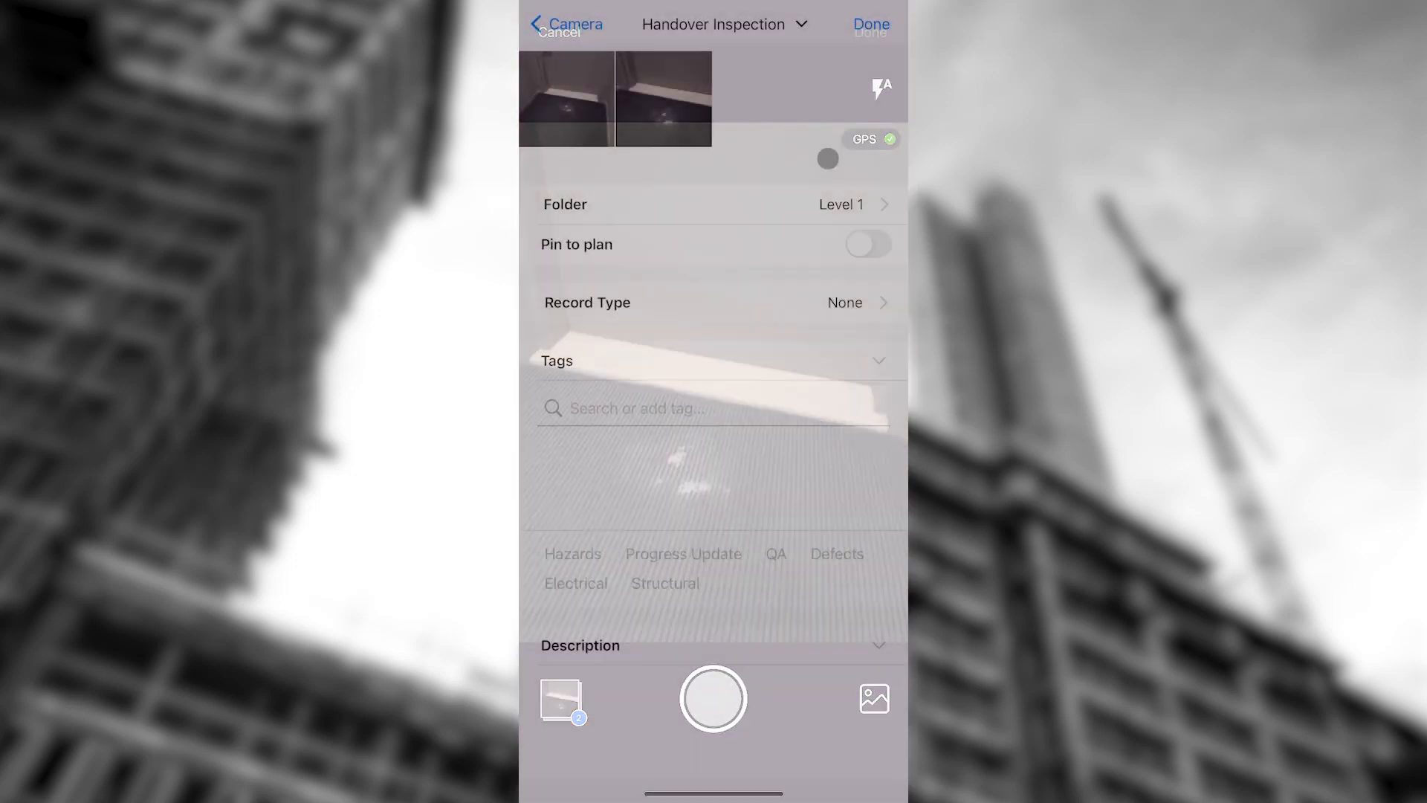
pyautogui.click(718, 204)
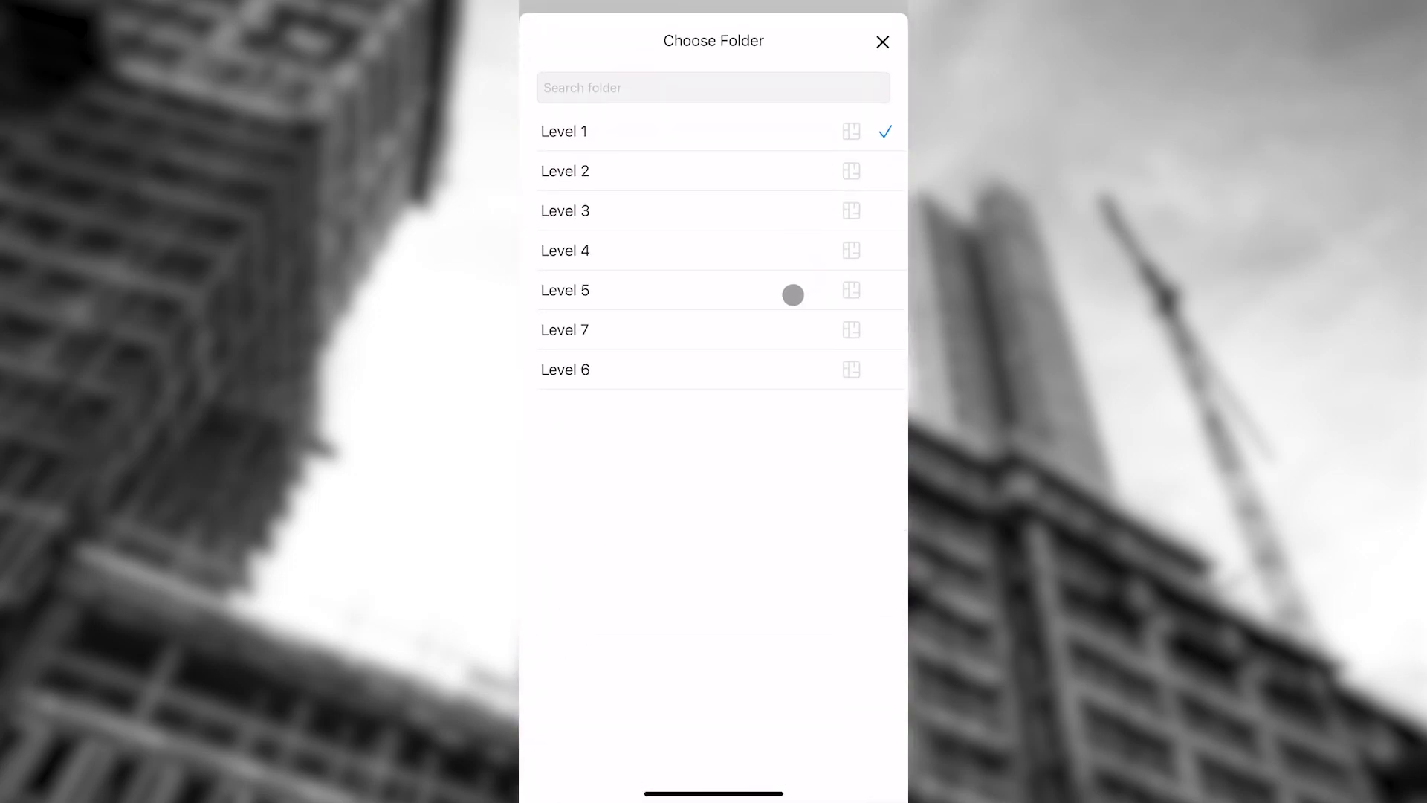
pyautogui.click(564, 291)
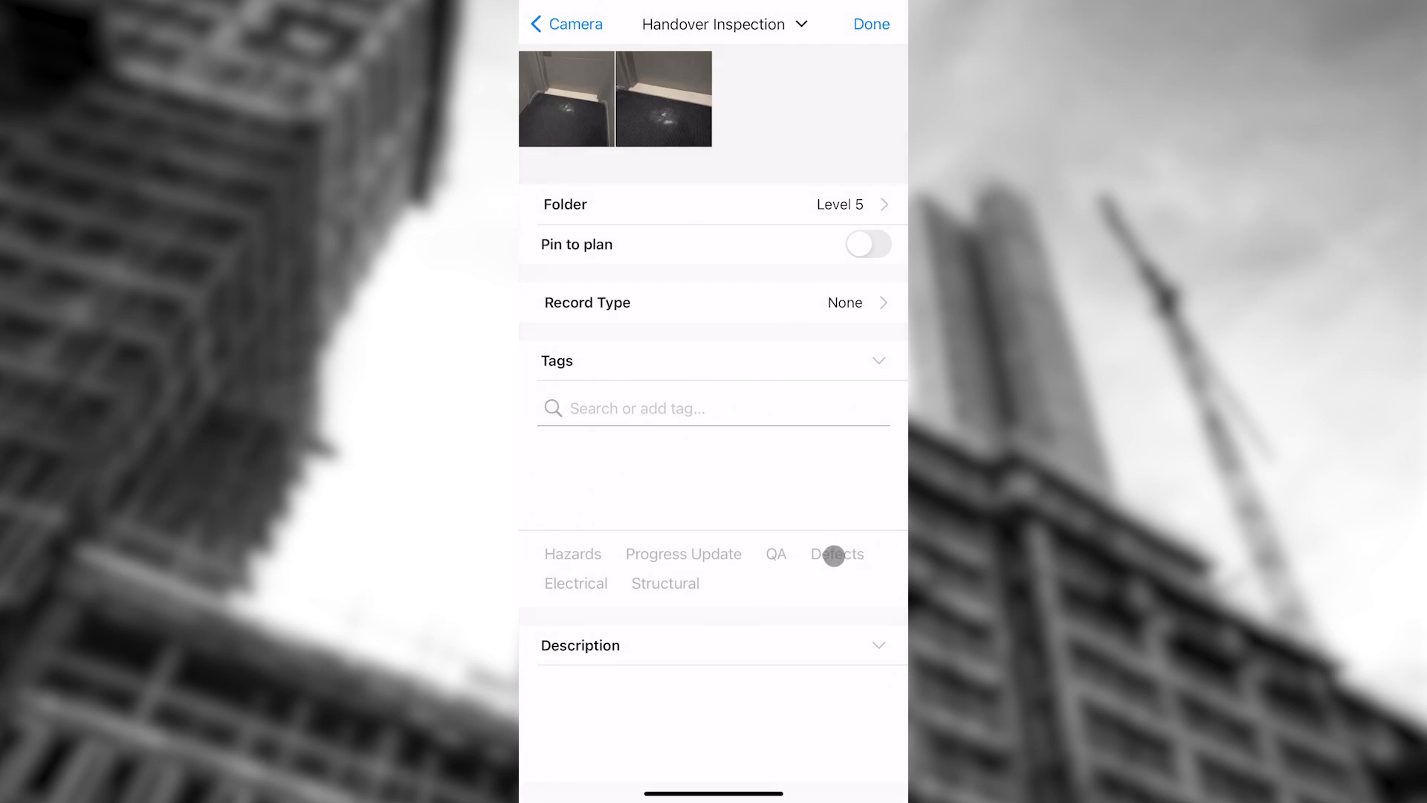
pyautogui.click(865, 244)
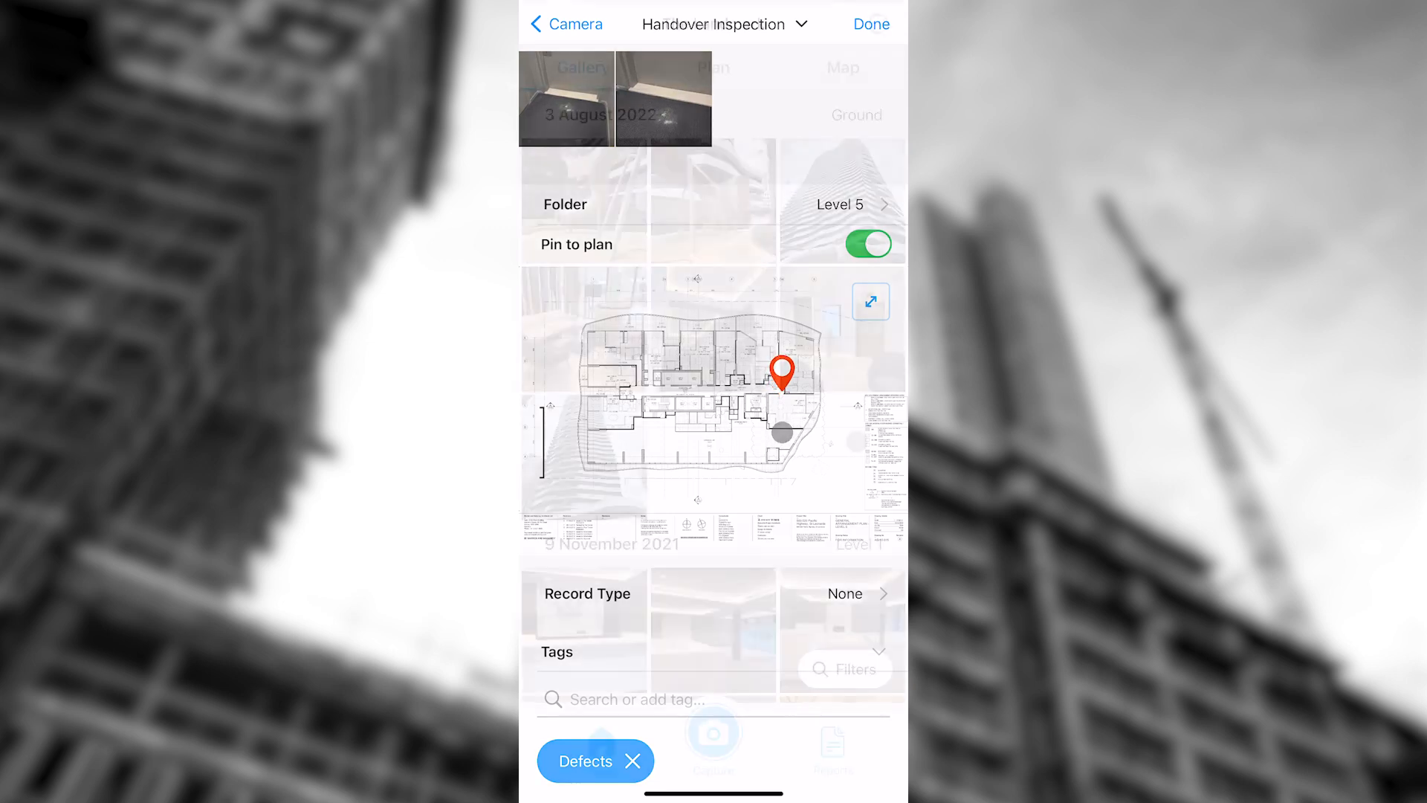
pyautogui.click(869, 24)
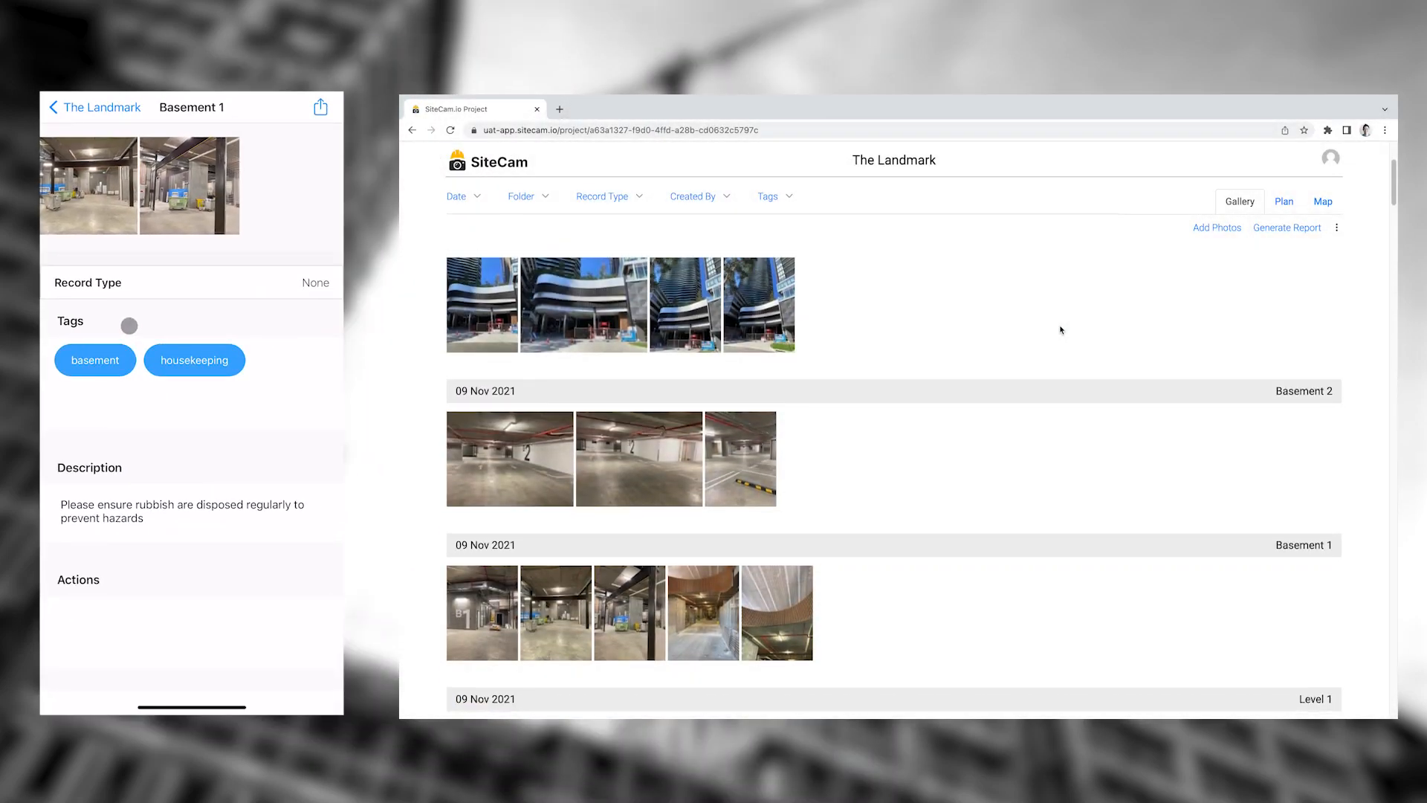
# View a Basement 1 photo's details on the web, then close them.
pyautogui.scroll(-3)
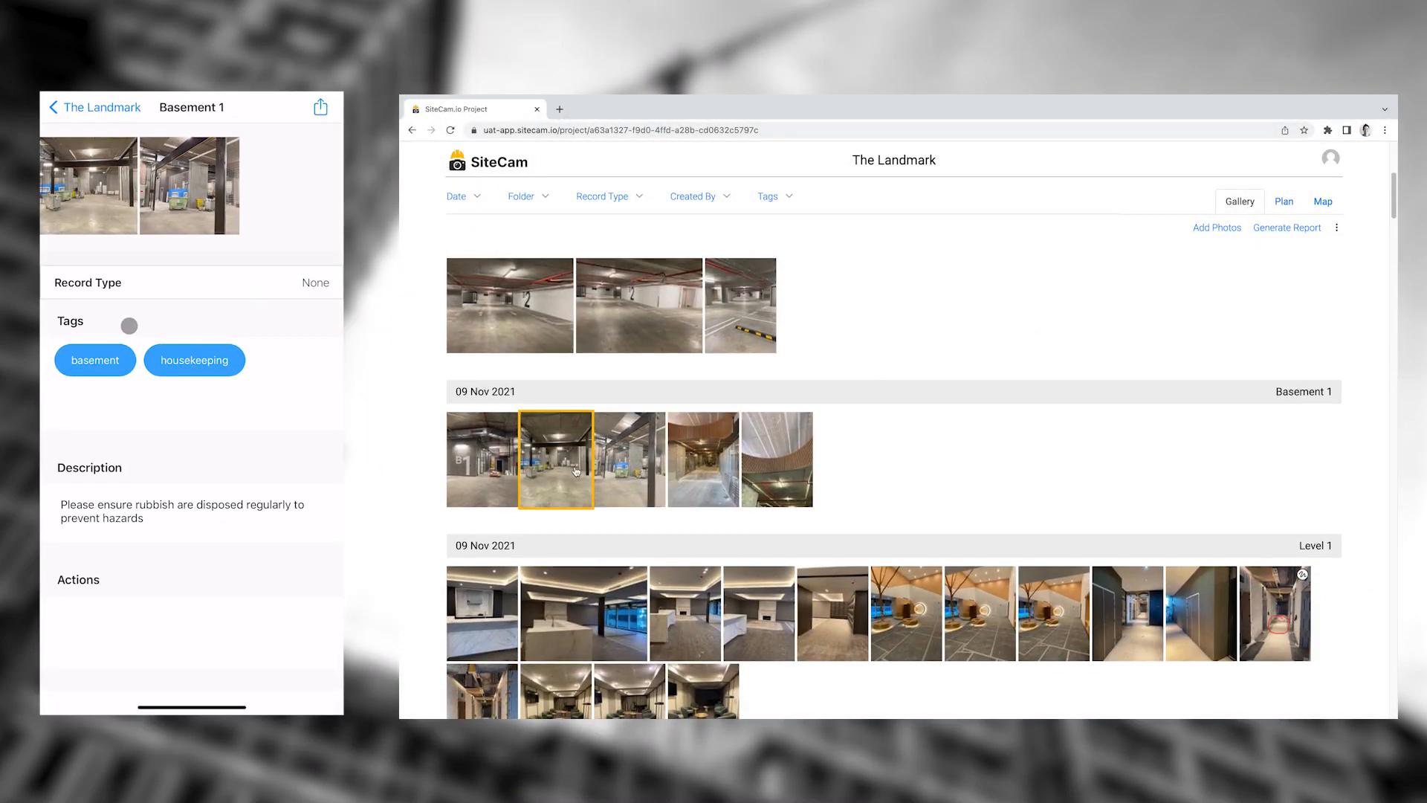
pyautogui.click(552, 459)
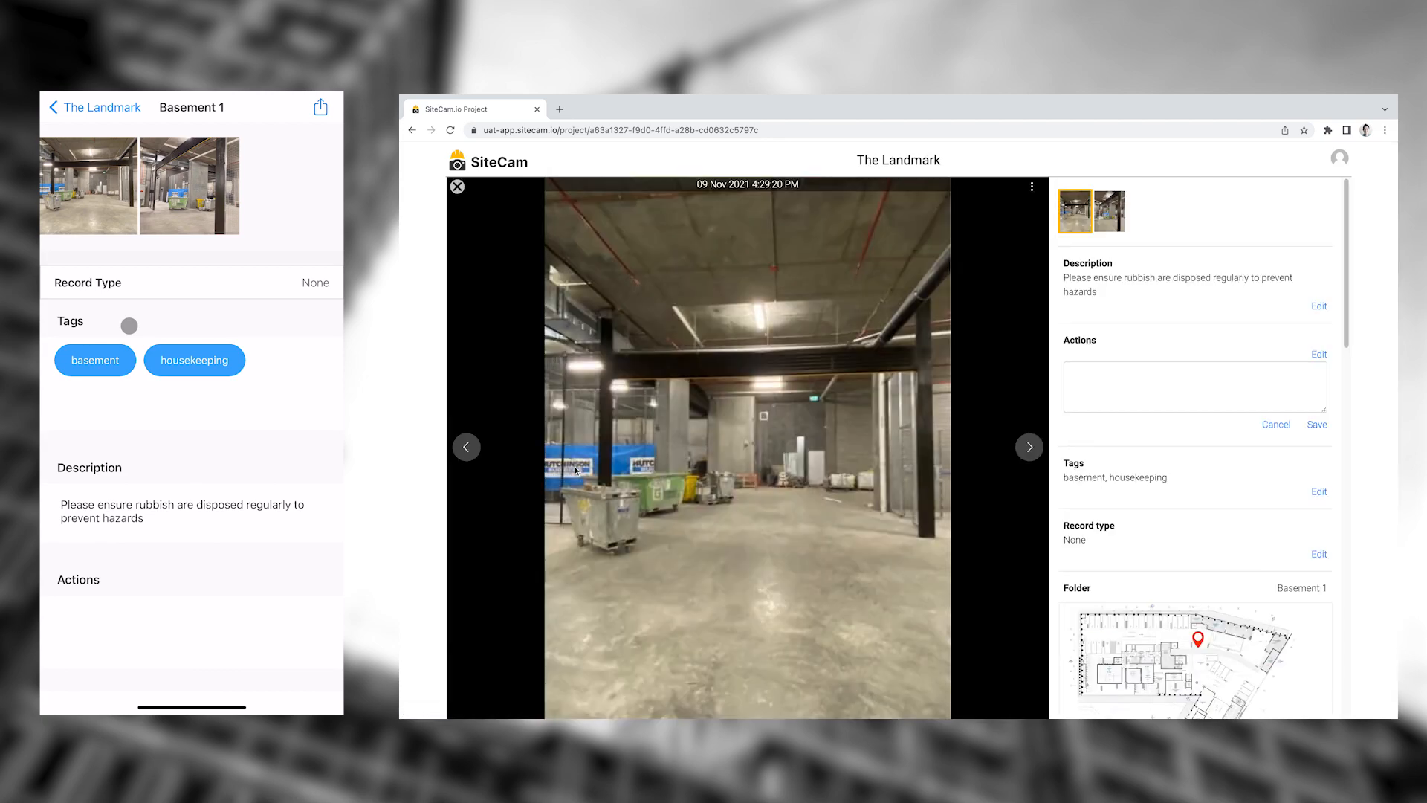
pyautogui.click(458, 186)
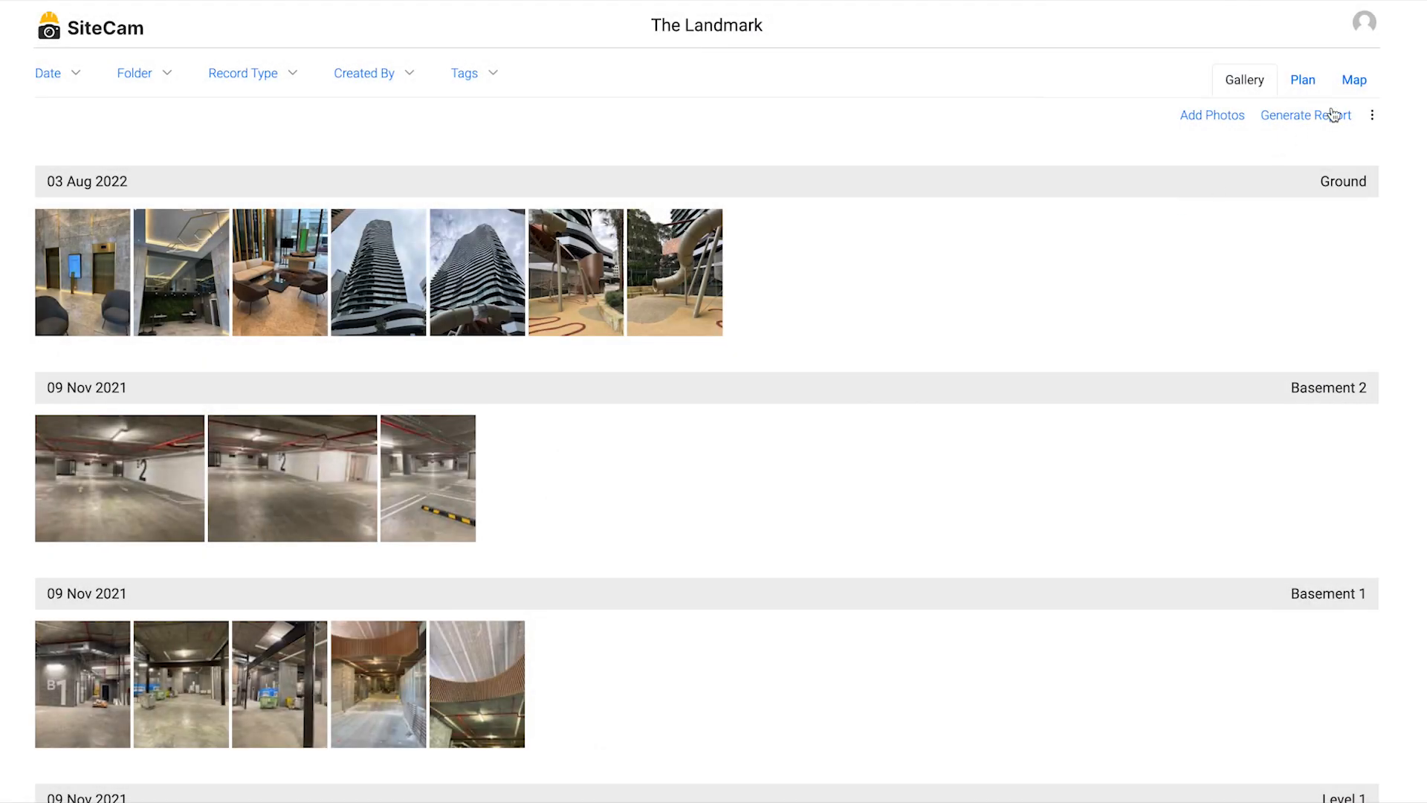
# View the level plans, return to the gallery, and filter photos by end date.
pyautogui.click(1354, 79)
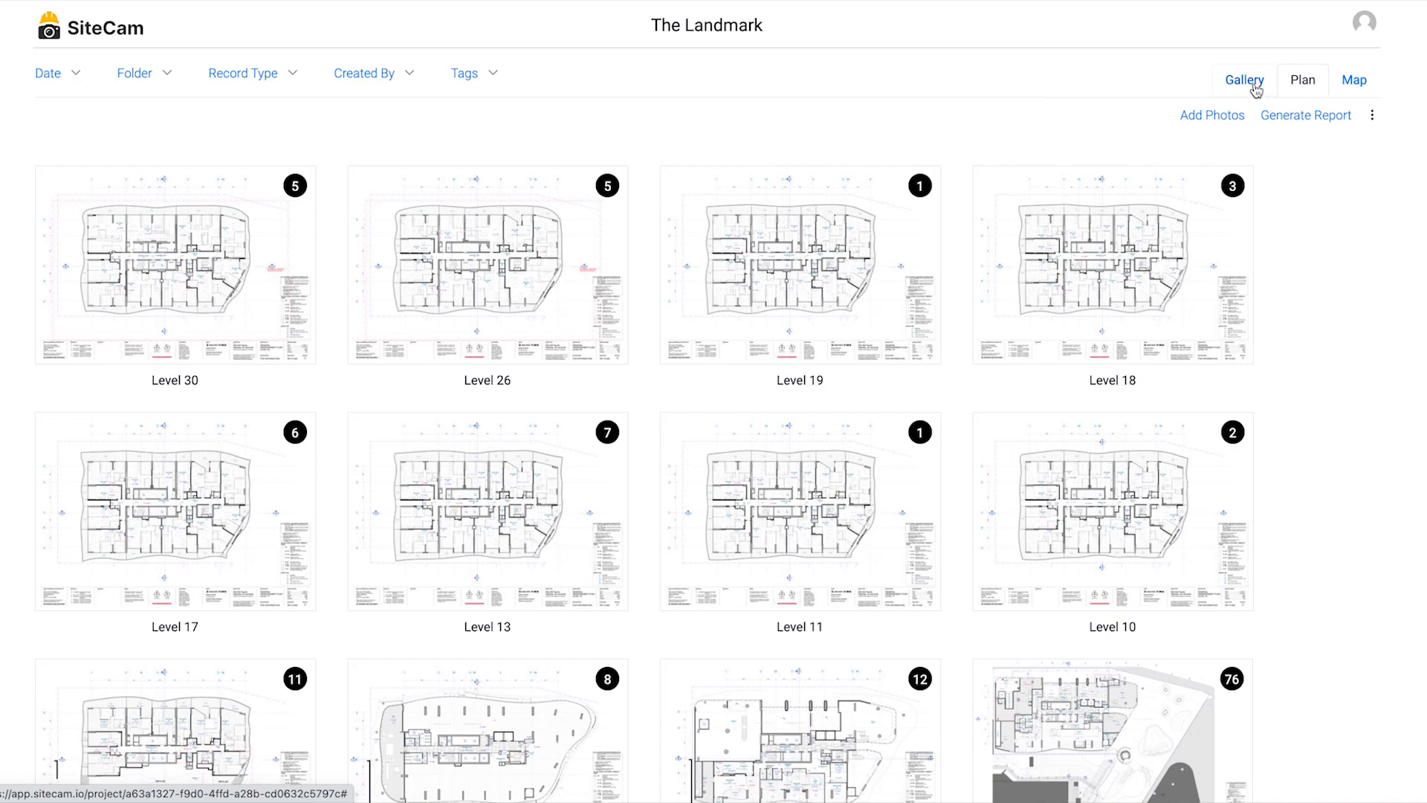
pyautogui.click(1244, 80)
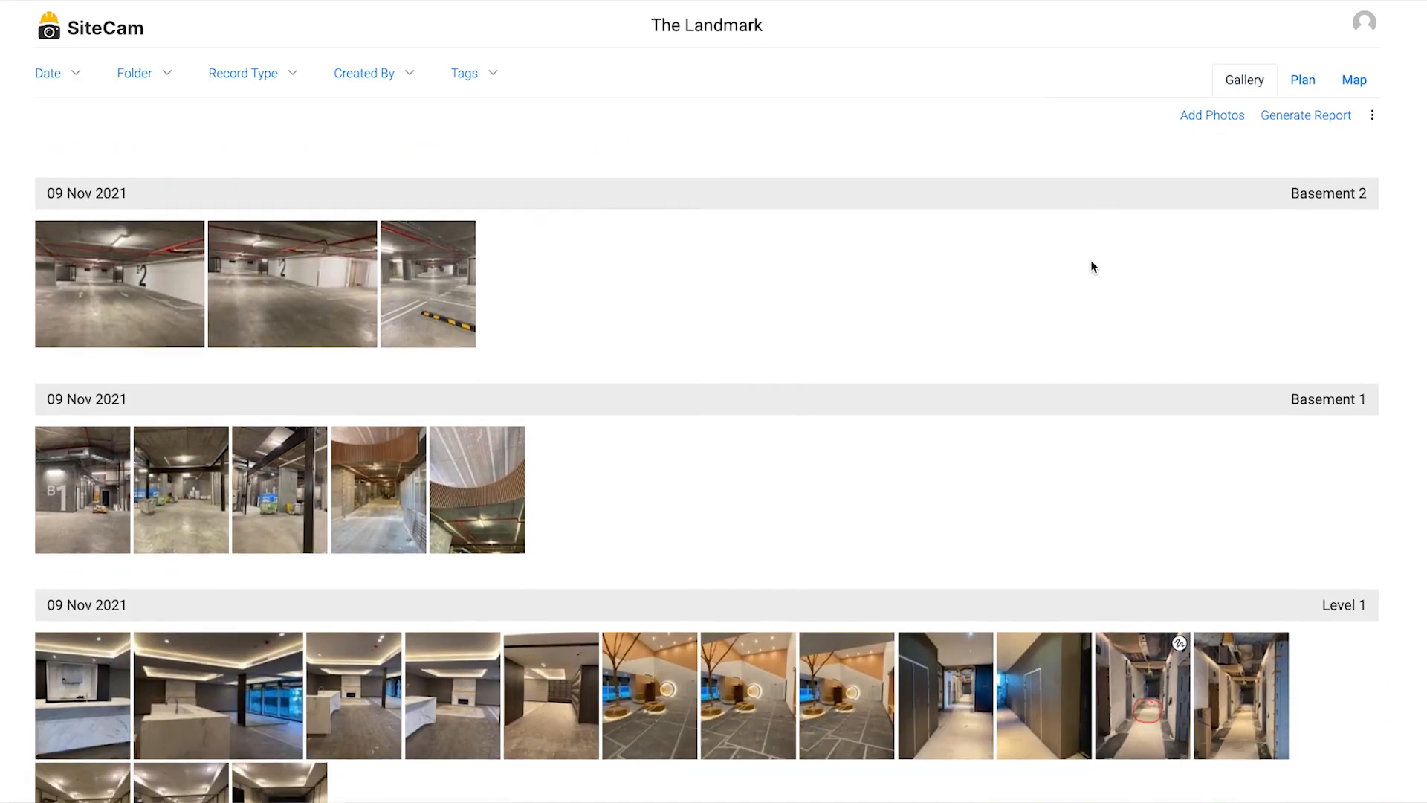
pyautogui.click(47, 73)
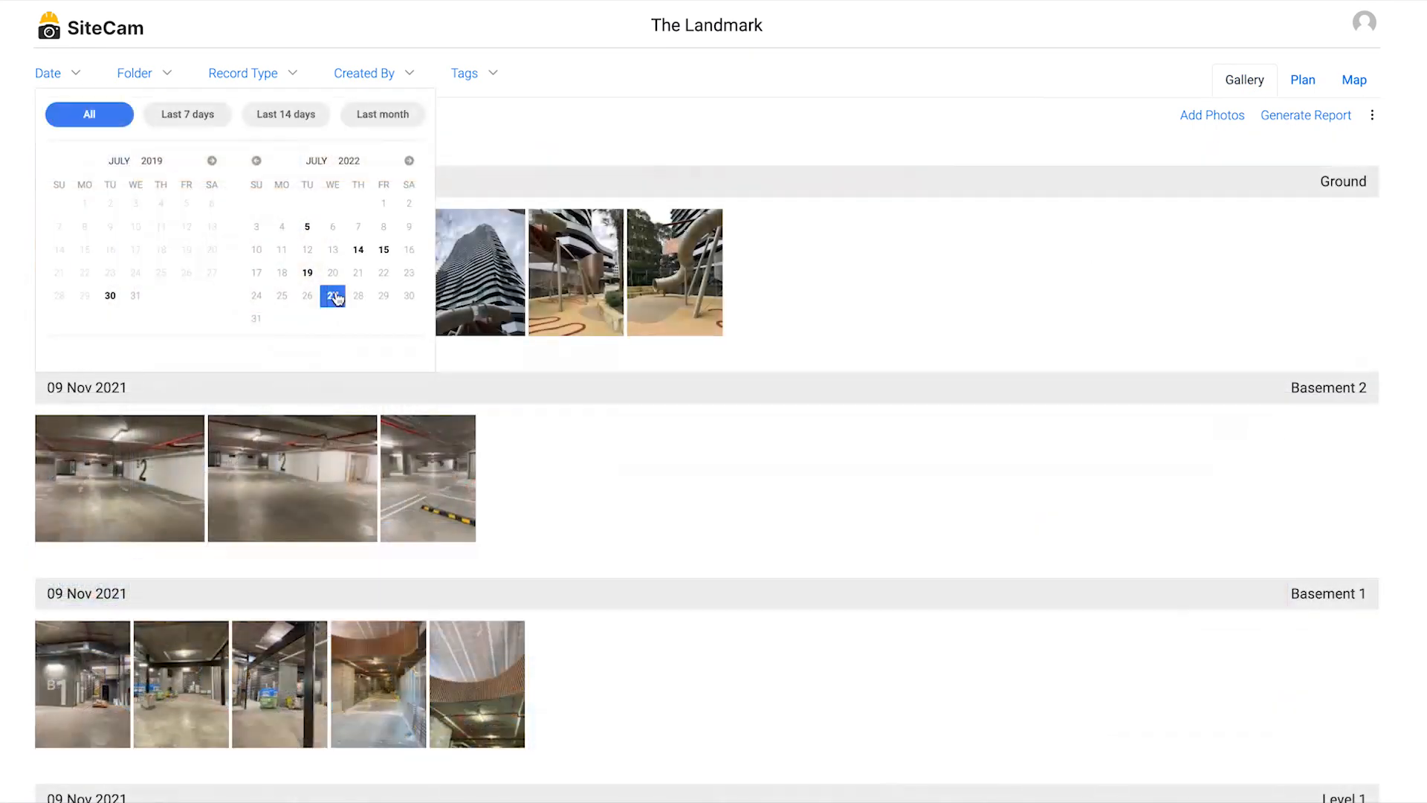
pyautogui.click(110, 295)
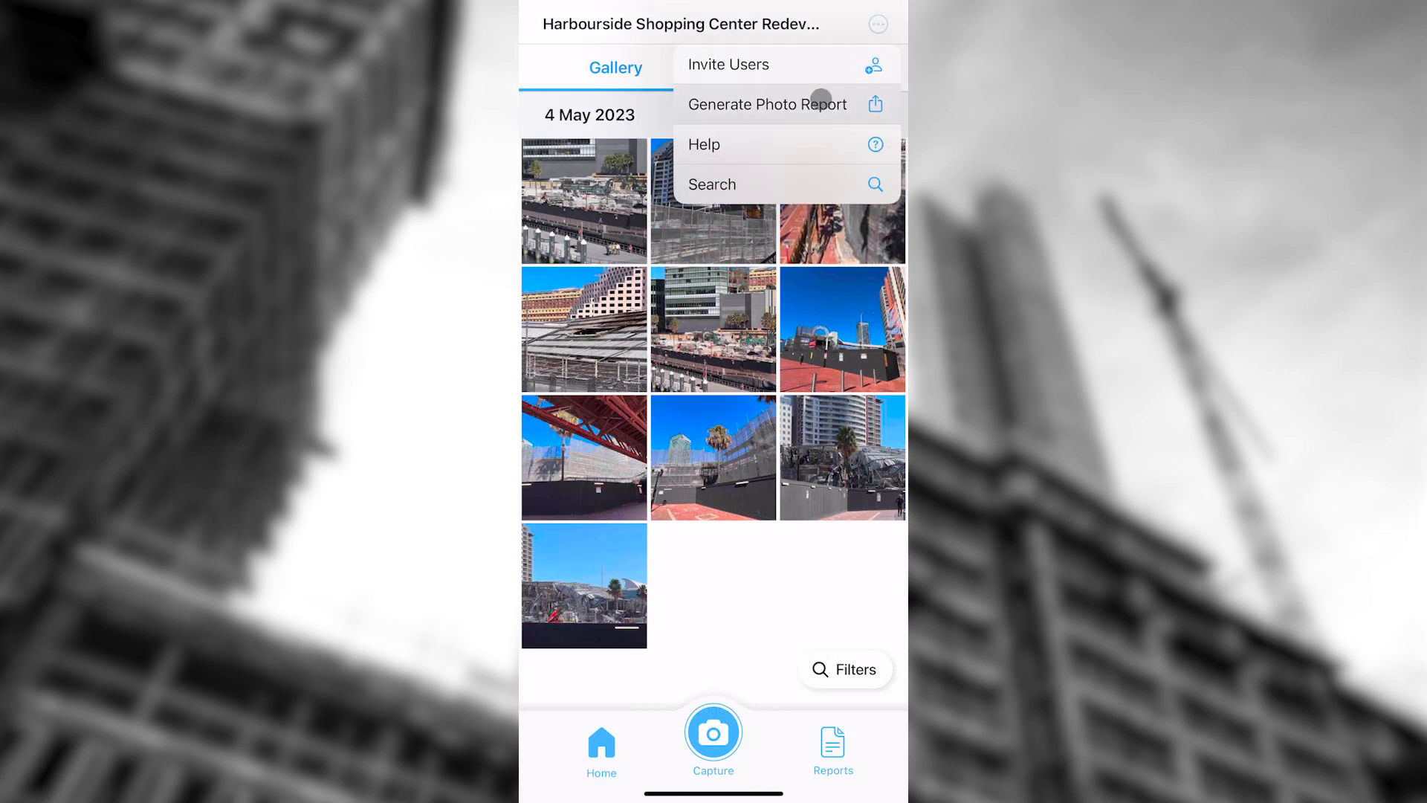
# Generate the photo report with large plans at 5x zoom and copy its share URL.
pyautogui.click(767, 104)
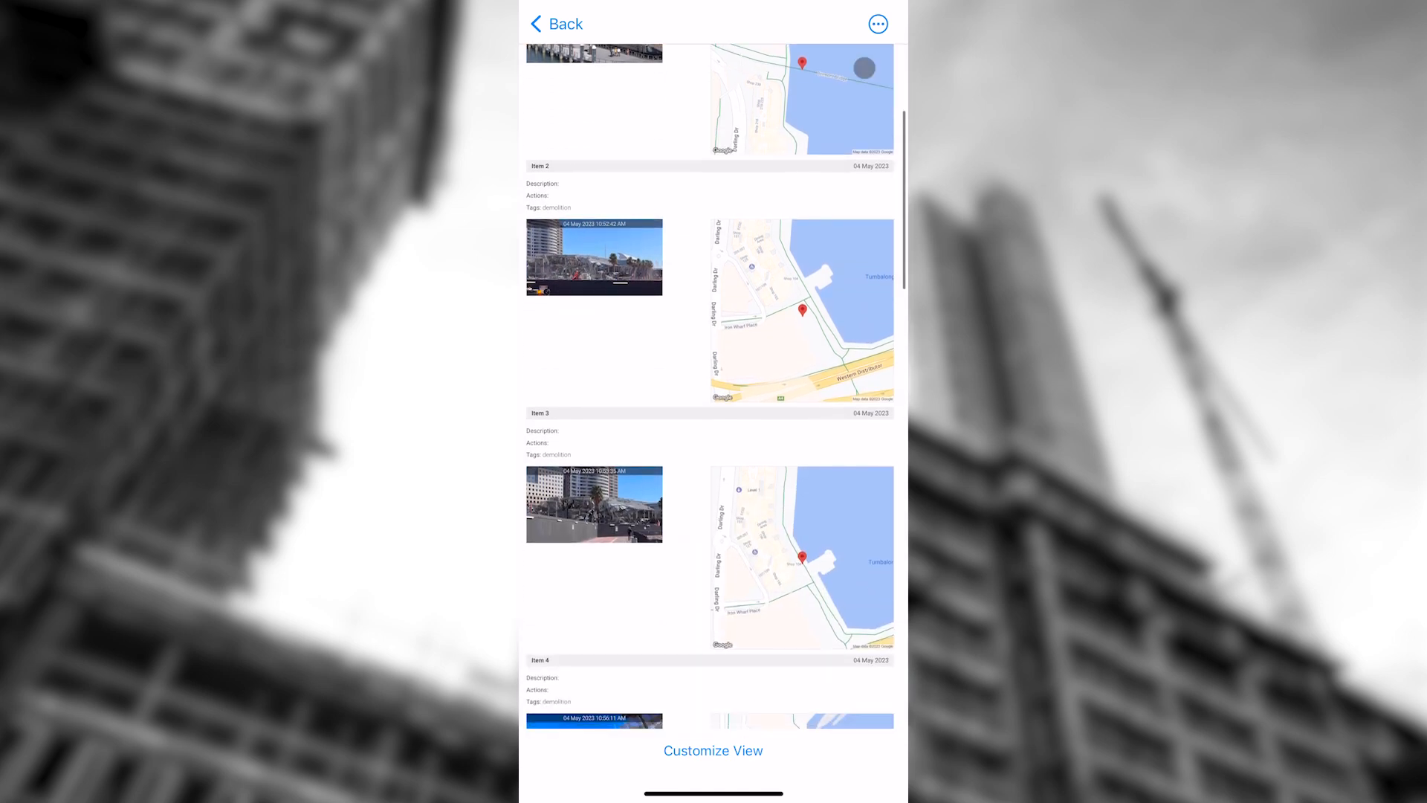
pyautogui.scroll(-3)
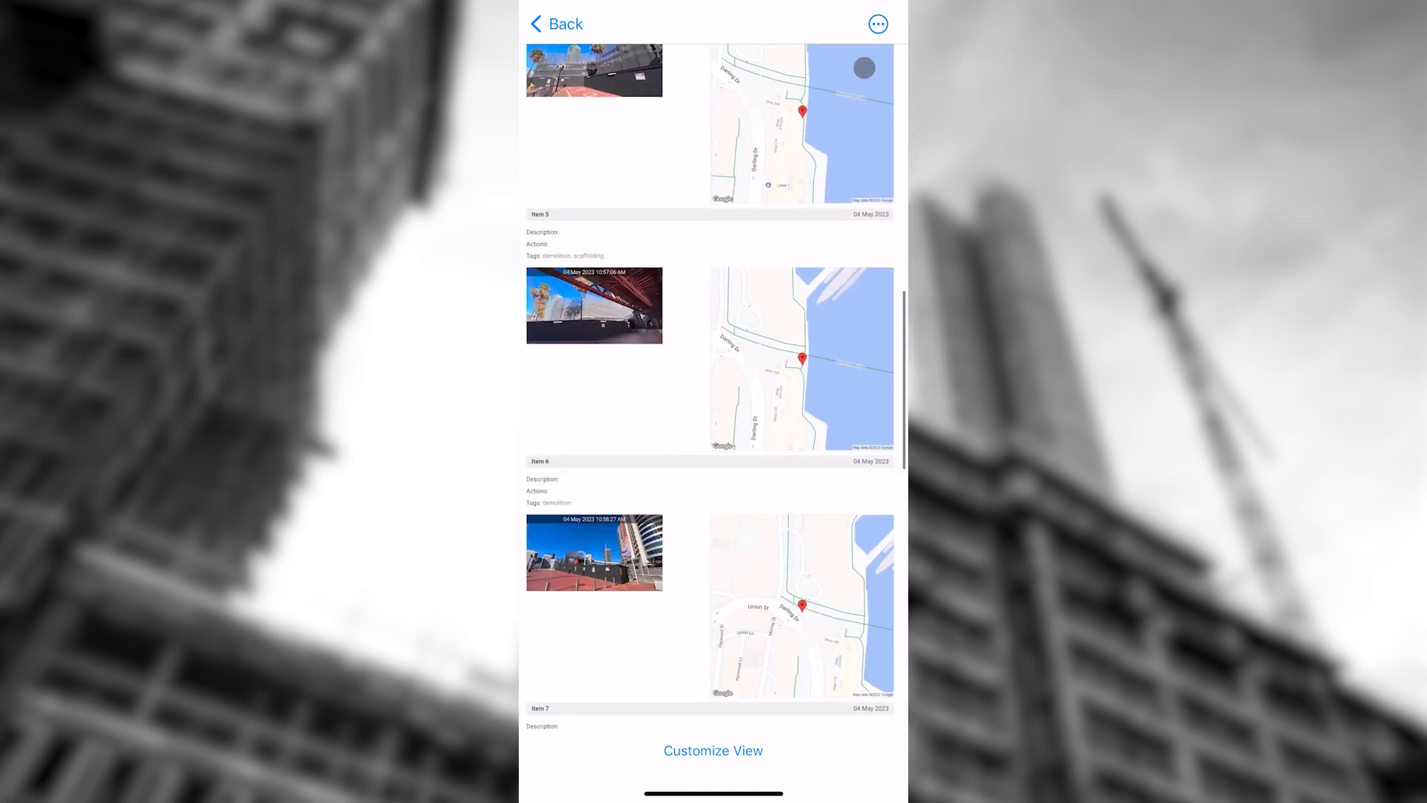
pyautogui.click(713, 750)
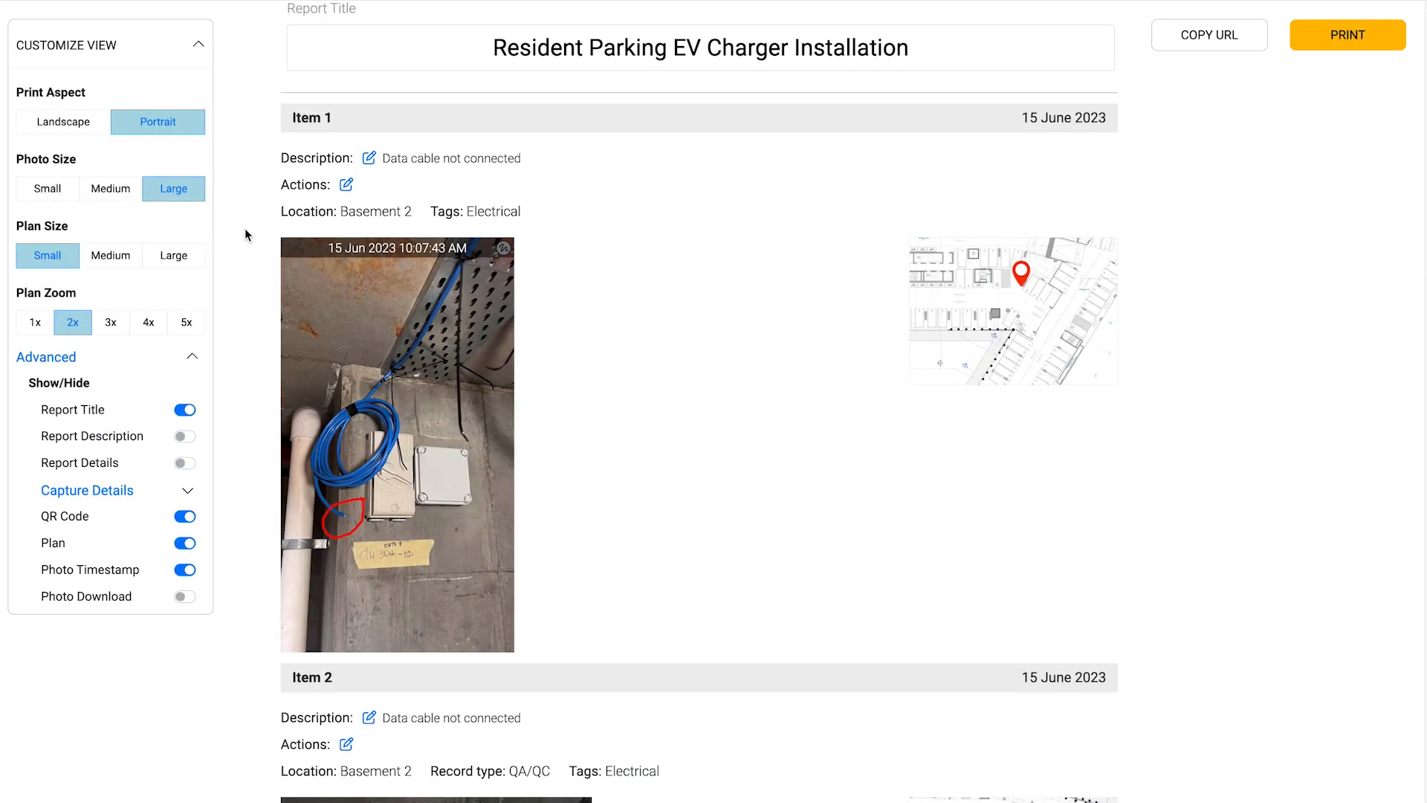
pyautogui.click(186, 322)
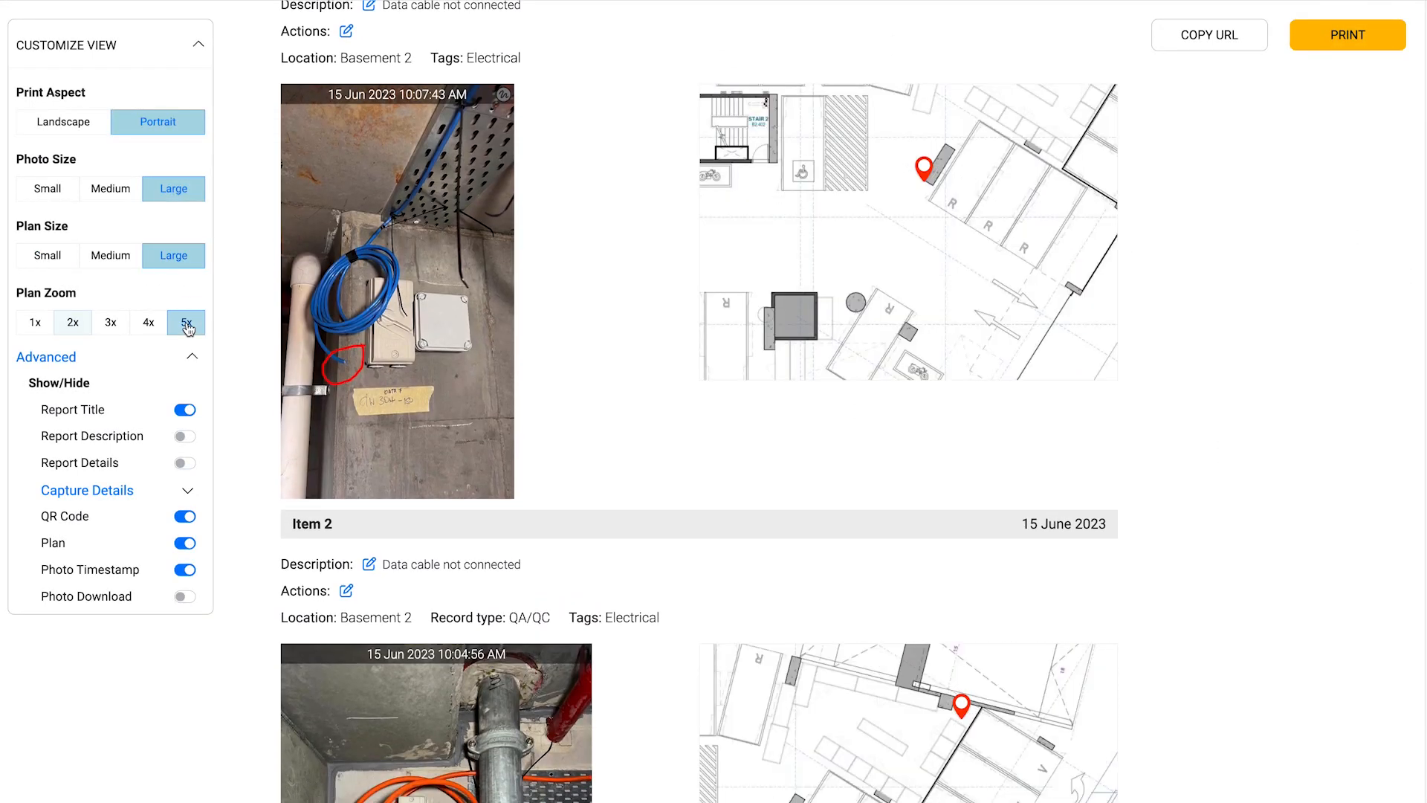
pyautogui.click(1208, 35)
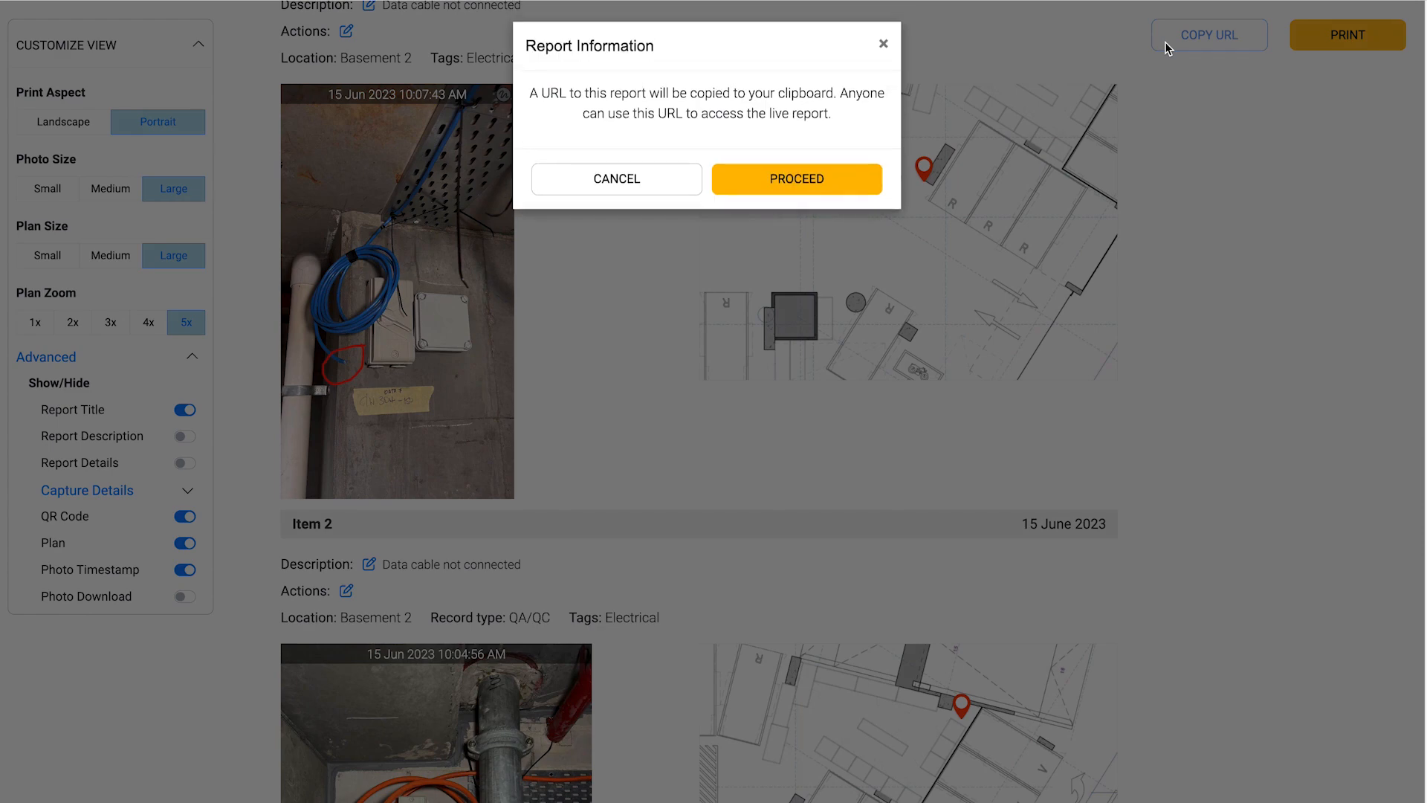